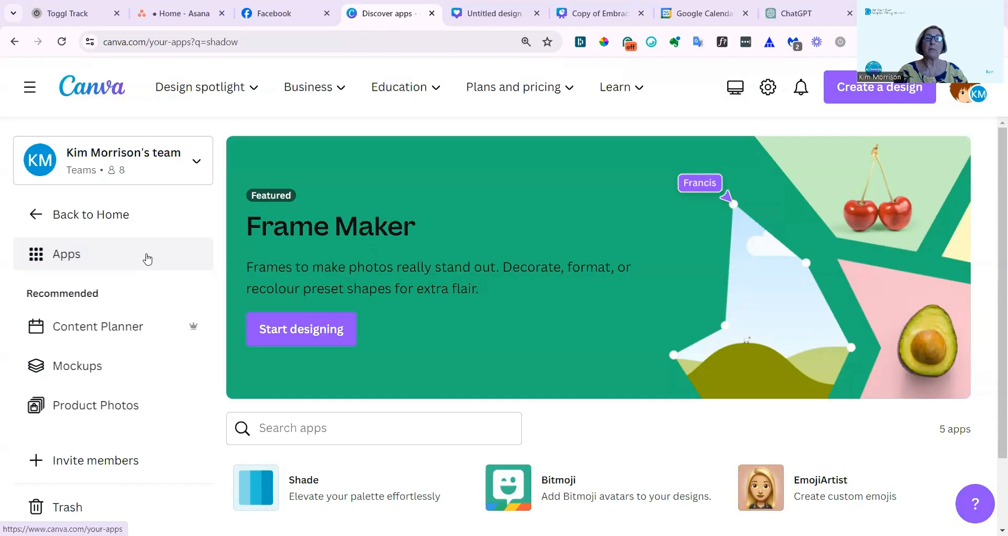
pyautogui.moveTo(273, 390)
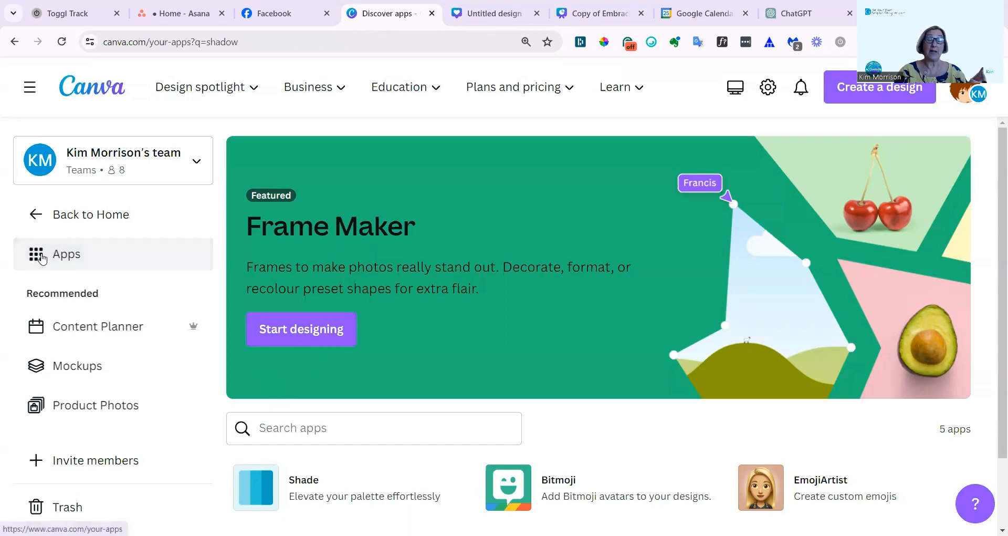
# - Search the apps directory for 'shadow', finding only Shade, Bitmoji, EmojiArtist and two others
pyautogui.scroll(-3)
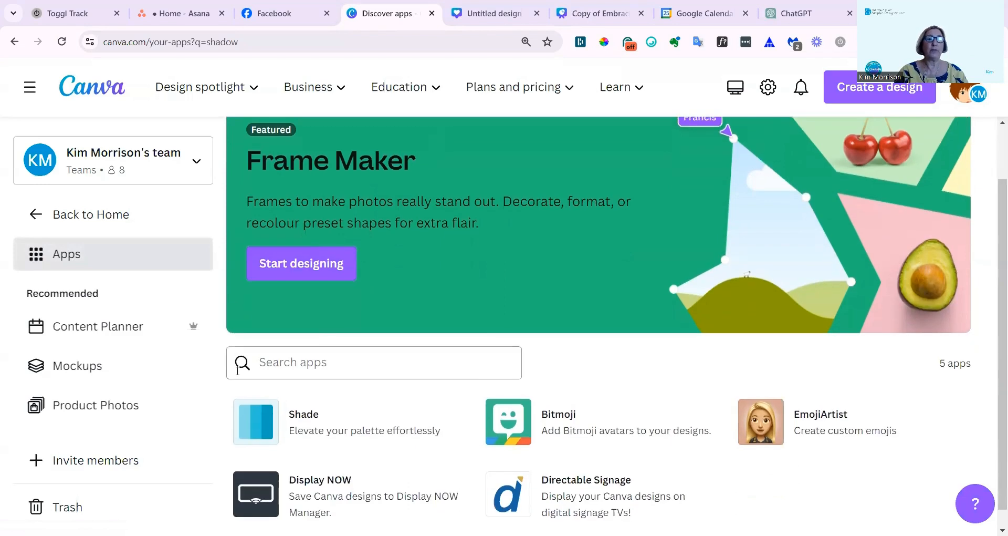
pyautogui.write('sh')
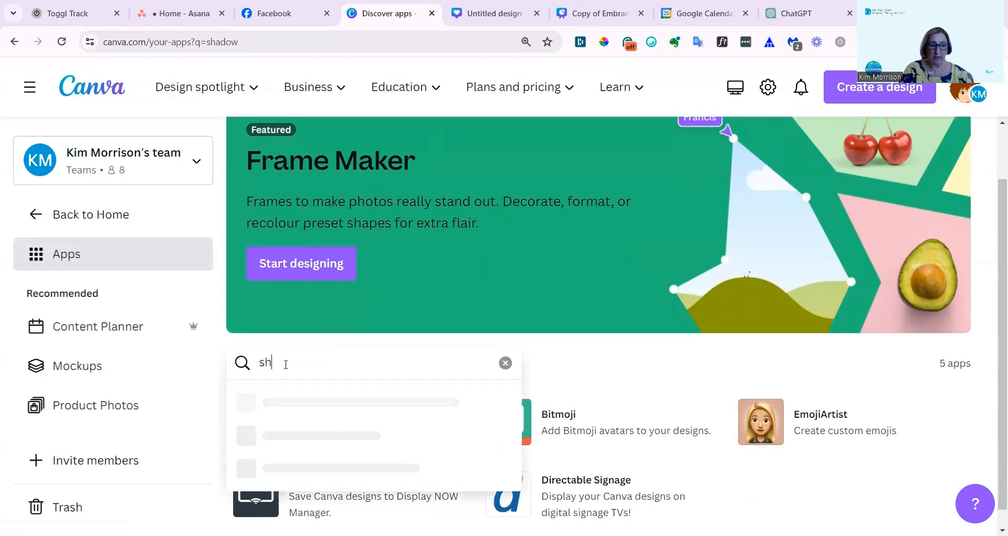
pyautogui.write('adow')
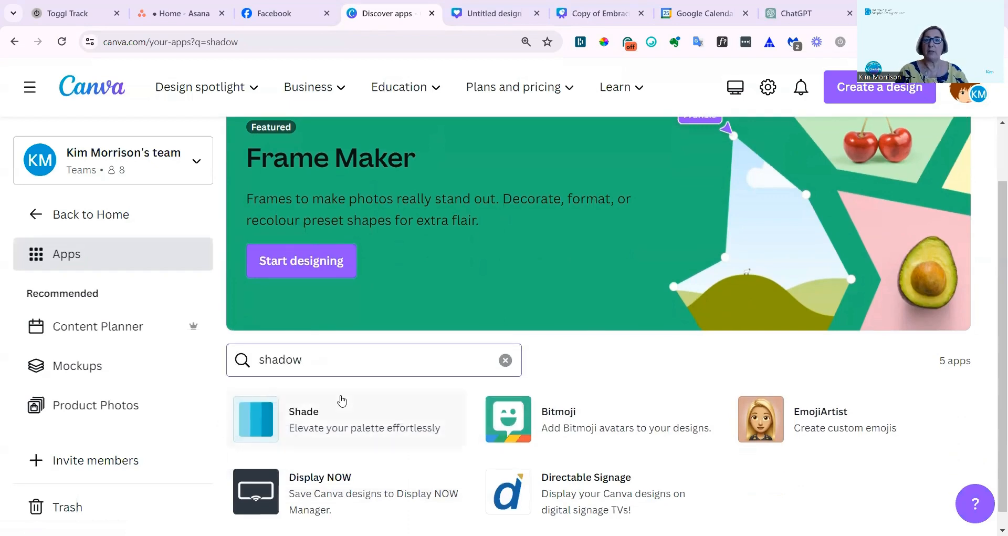
pyautogui.scroll(-3)
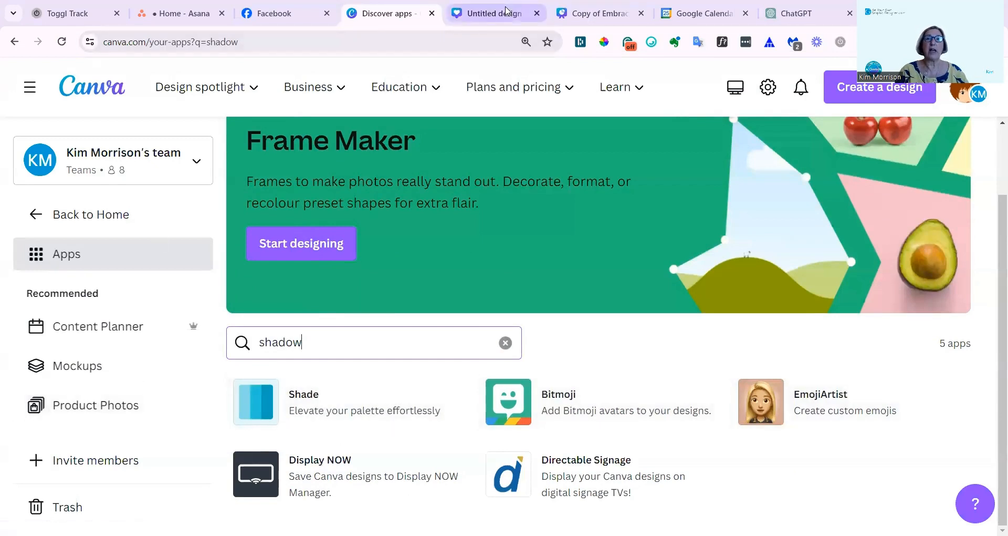
# - Return to the Untitled design and select the shushing cartoon girl graphic
pyautogui.click(494, 13)
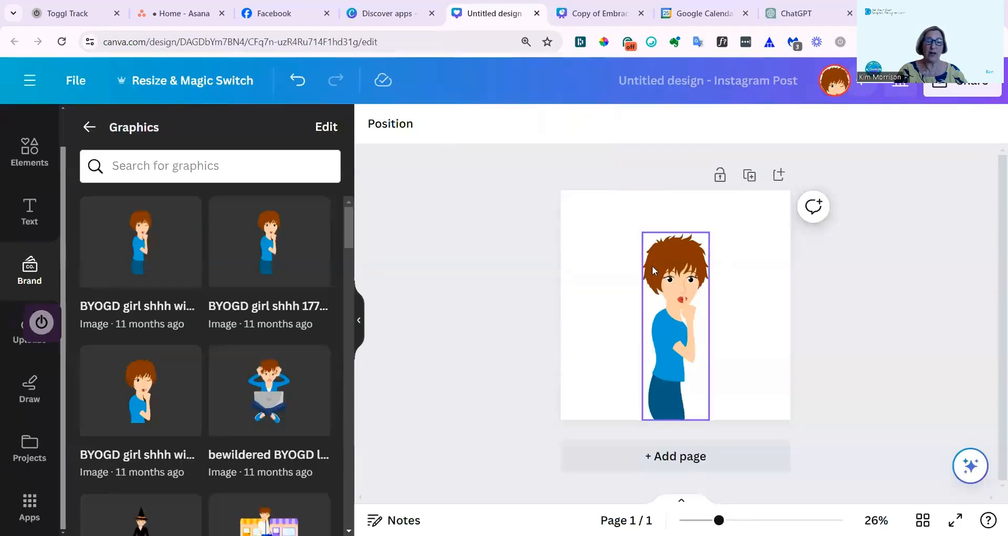
pyautogui.click(439, 308)
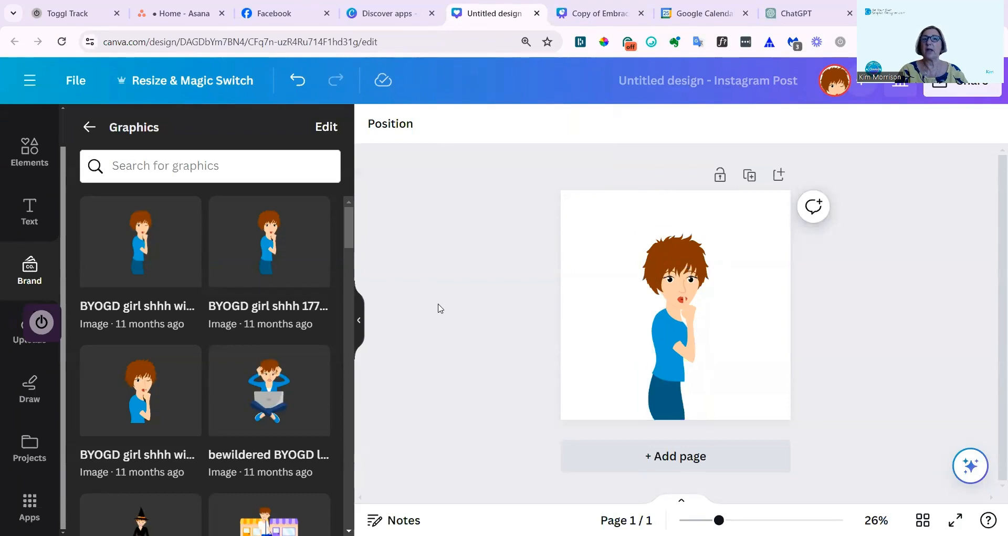
pyautogui.moveTo(134, 269)
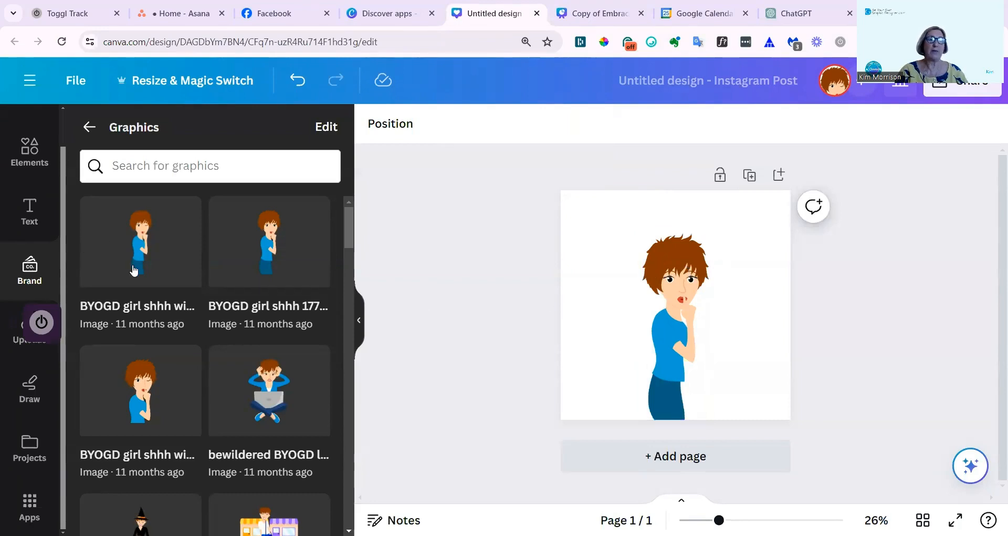
pyautogui.click(676, 309)
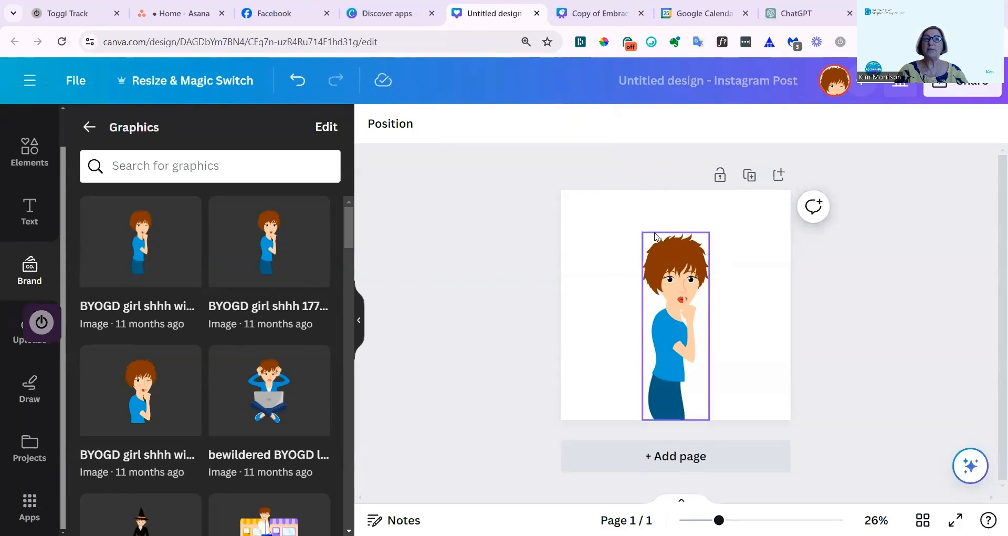
pyautogui.click(676, 306)
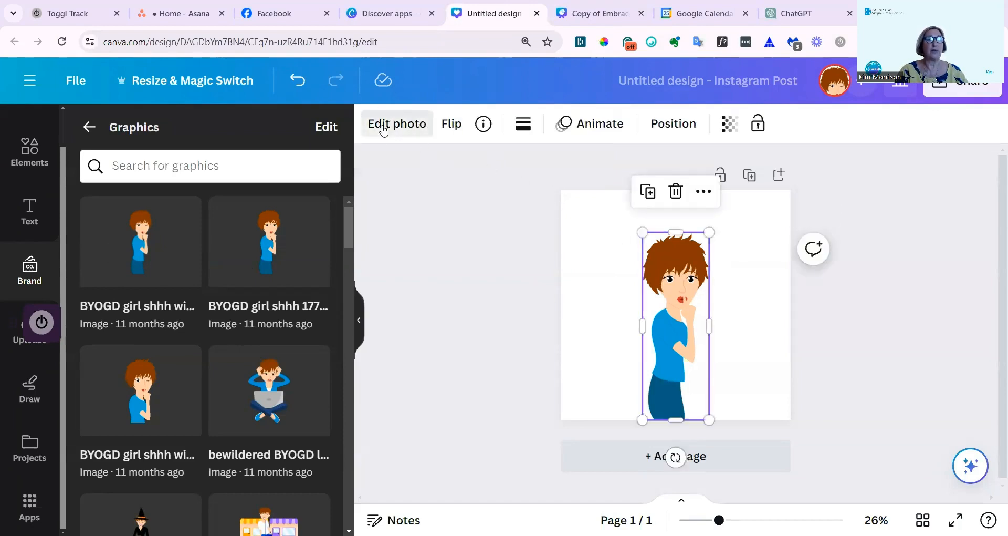
# - Reach the Shadows choices (None, Glow, Drop, Outline) under Edit photo > Effects
pyautogui.click(397, 123)
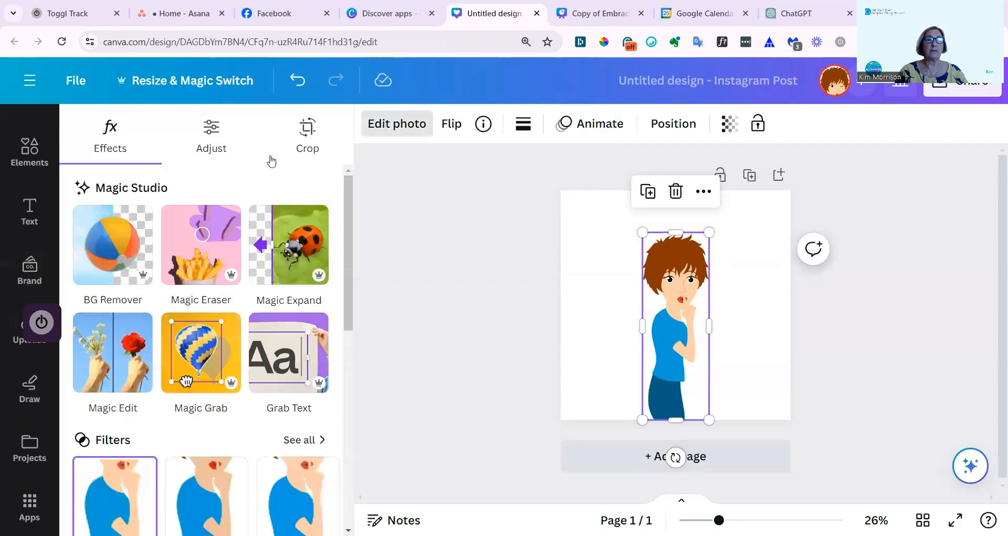
pyautogui.scroll(-3)
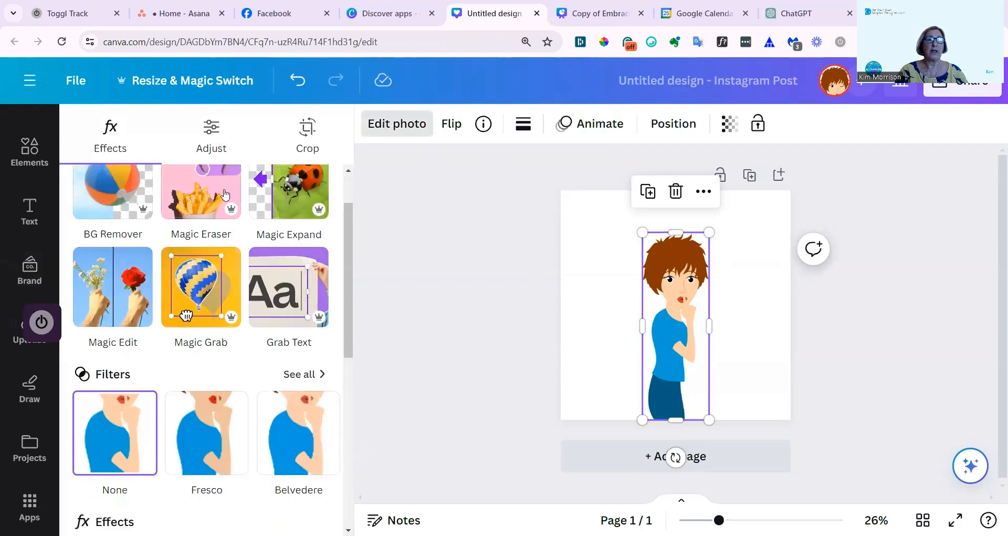
pyautogui.scroll(3)
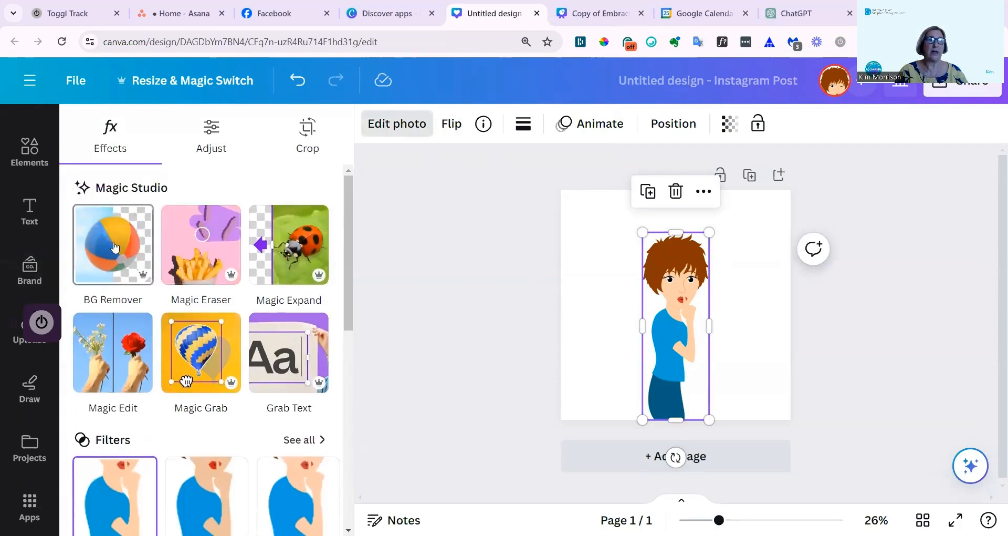
pyautogui.scroll(-3)
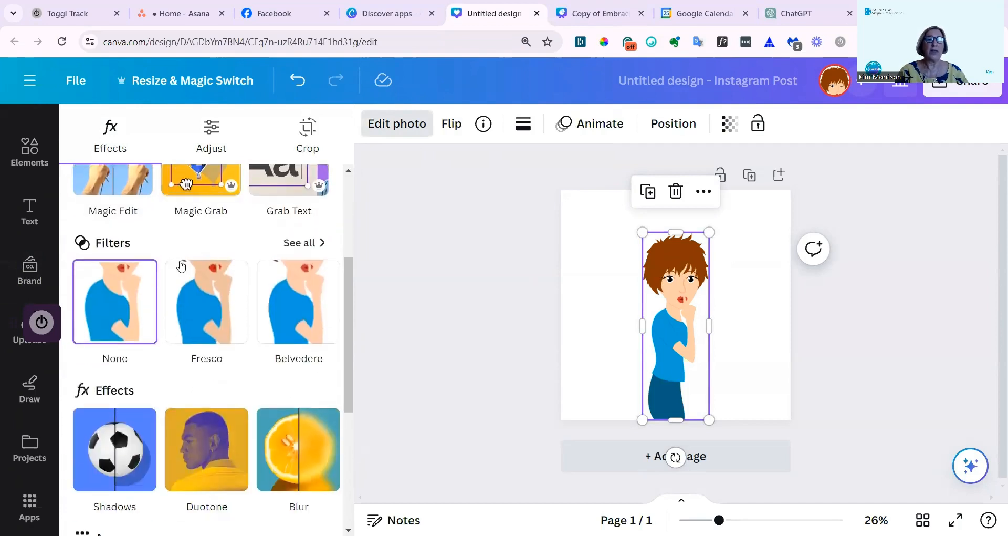
pyautogui.scroll(-3)
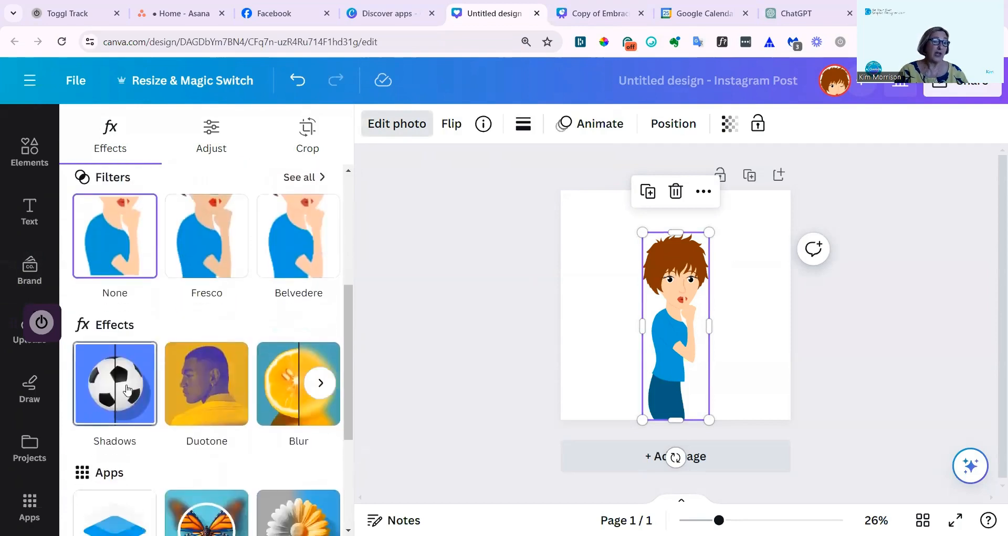
pyautogui.click(114, 384)
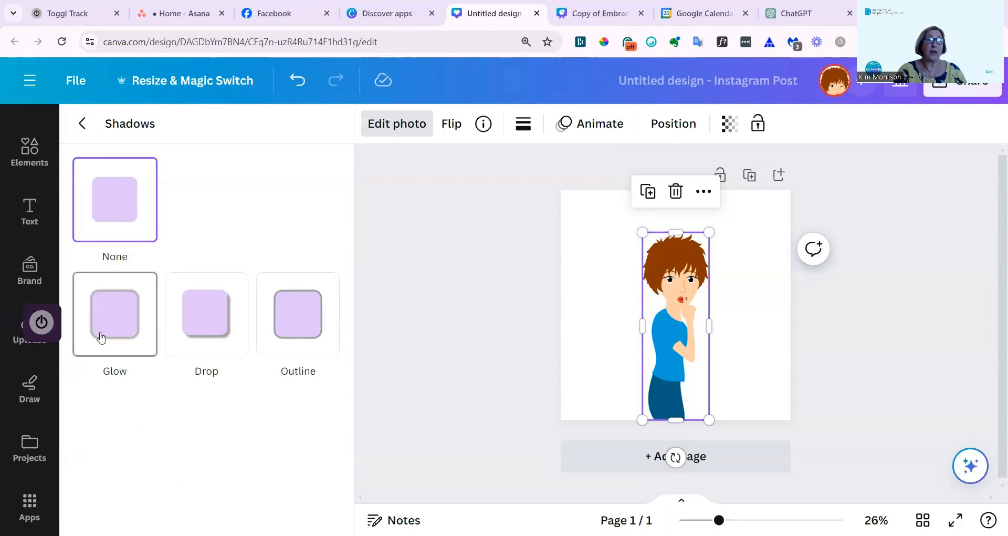
# - Apply a Glow shadow with angle 69 and adjust its colour swatch
pyautogui.click(115, 314)
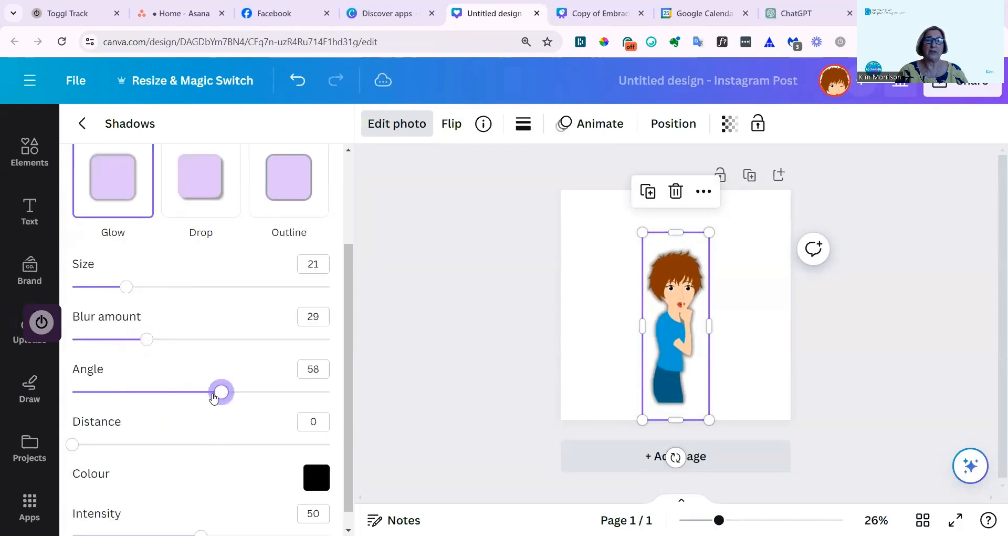
pyautogui.moveTo(219, 392); pyautogui.dragTo(250, 392)
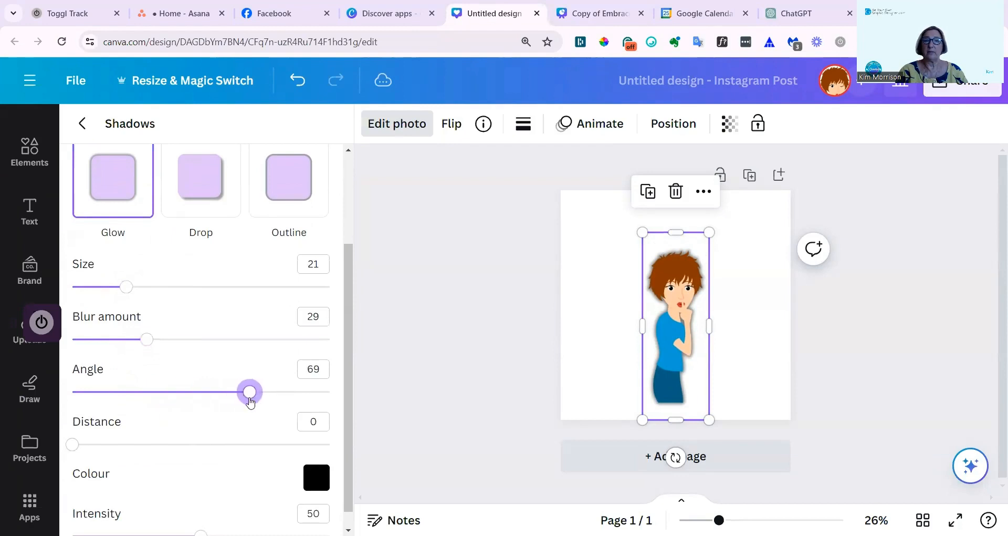
pyautogui.click(316, 476)
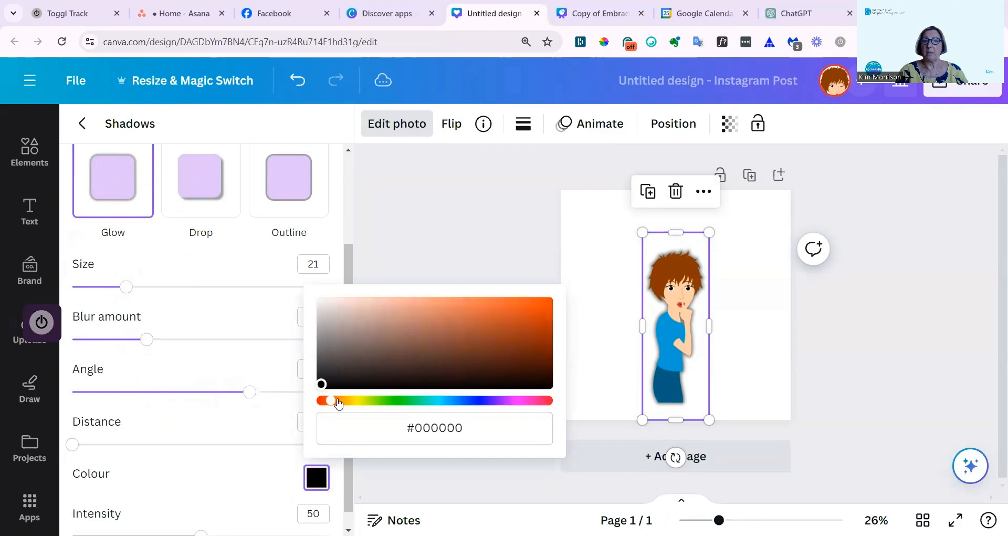
pyautogui.moveTo(328, 400); pyautogui.dragTo(392, 400)
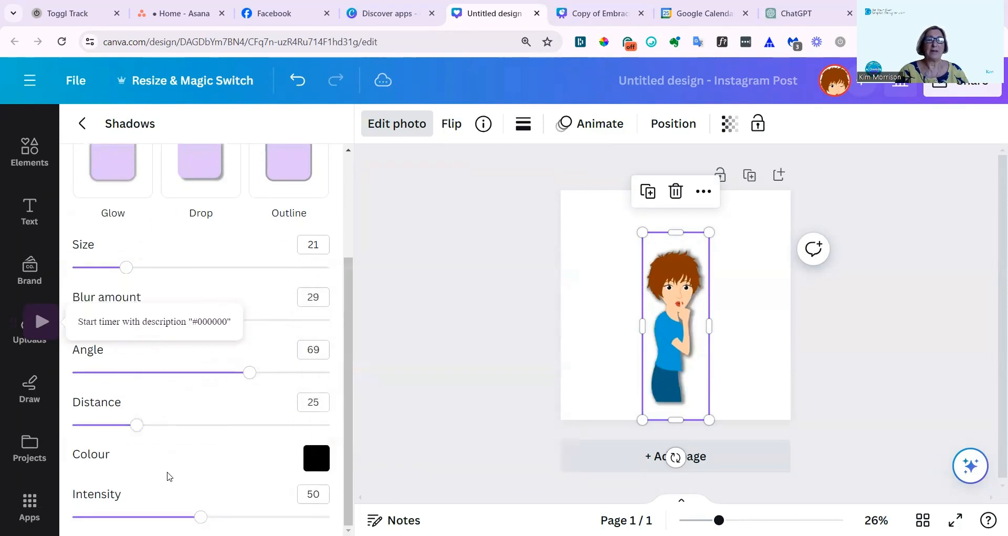
# - Replace the glow with the Drop shadow preset
pyautogui.scroll(3)
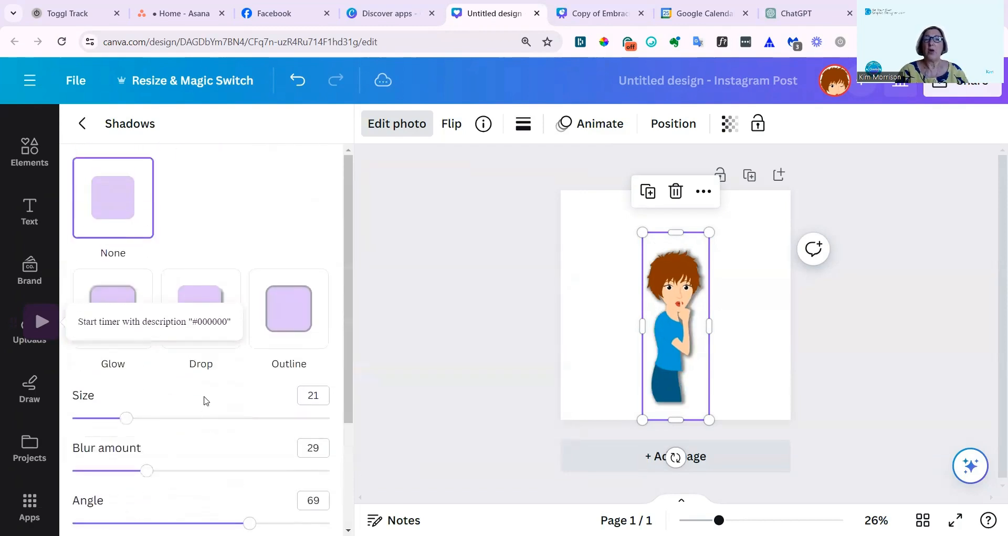
pyautogui.click(201, 308)
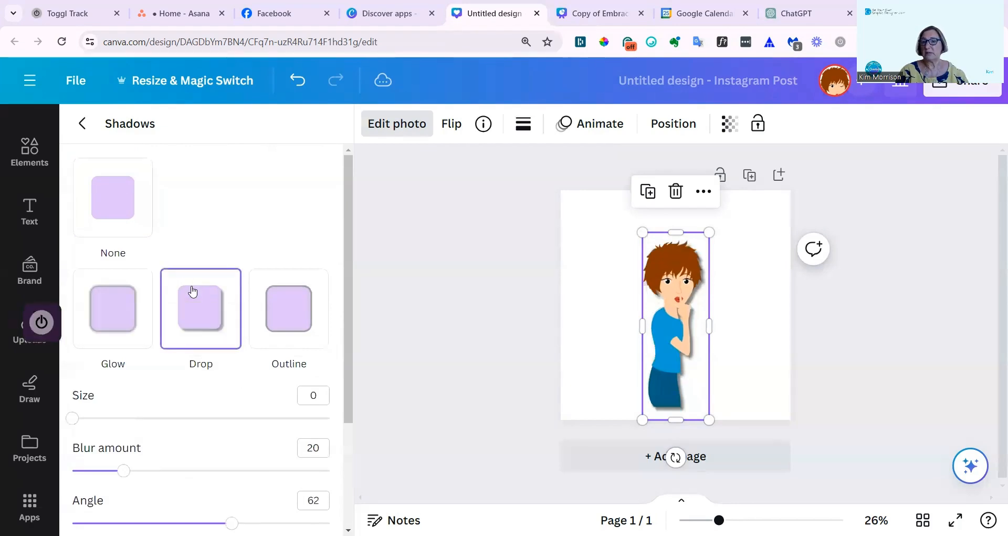
pyautogui.moveTo(289, 309)
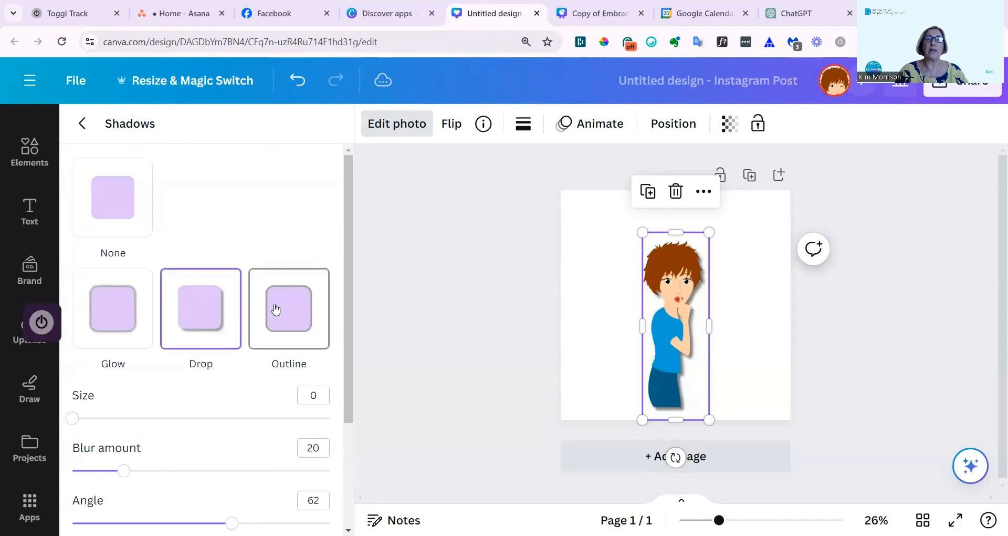
# - Switch to the Outline preset and reduce its size from 25 to 10 for a thin black outline
pyautogui.click(288, 308)
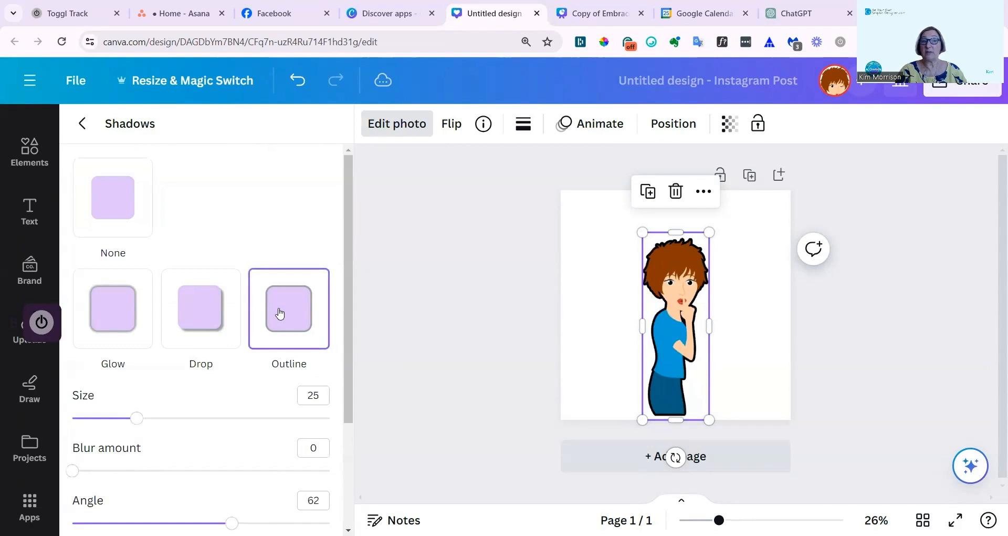
pyautogui.scroll(-3)
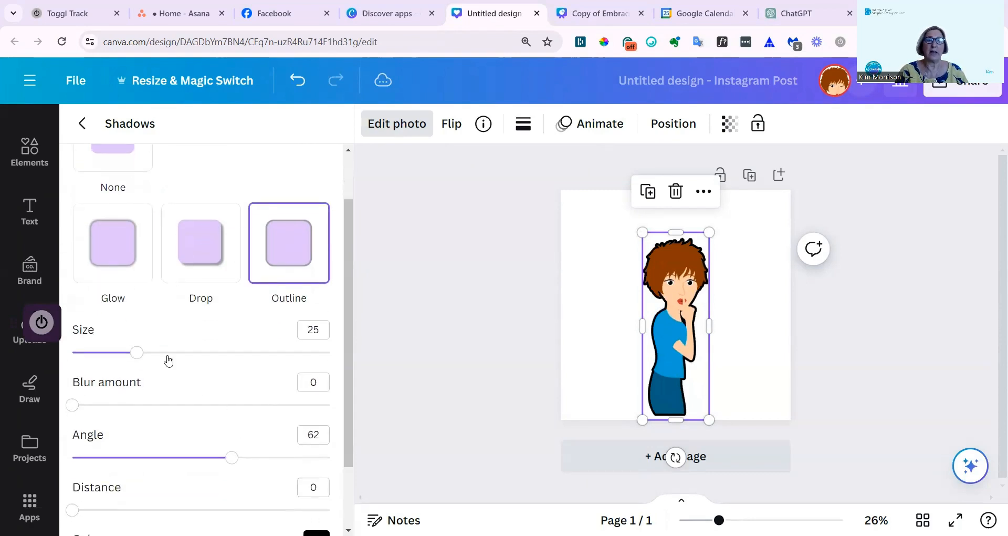
pyautogui.moveTo(135, 353); pyautogui.dragTo(116, 353)
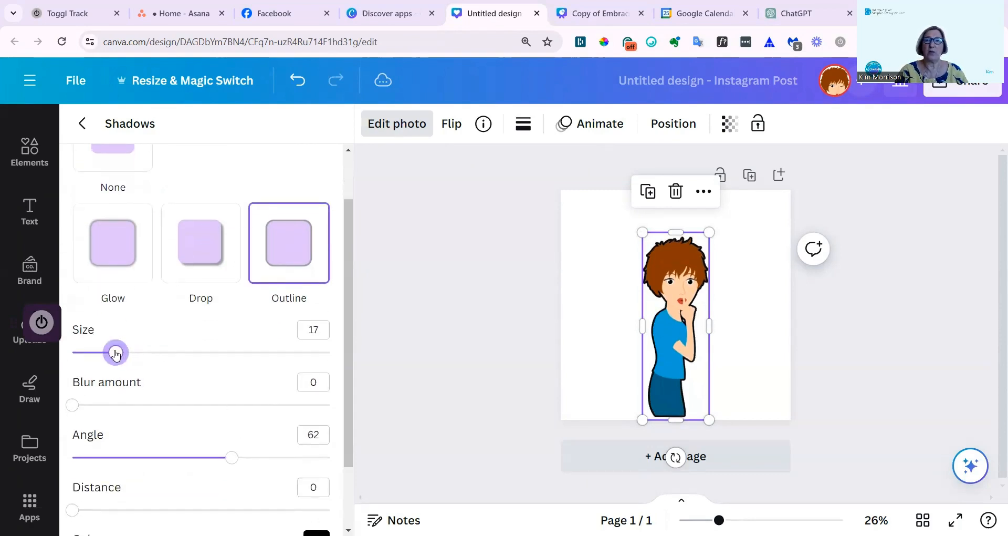
pyautogui.moveTo(116, 353); pyautogui.dragTo(103, 353)
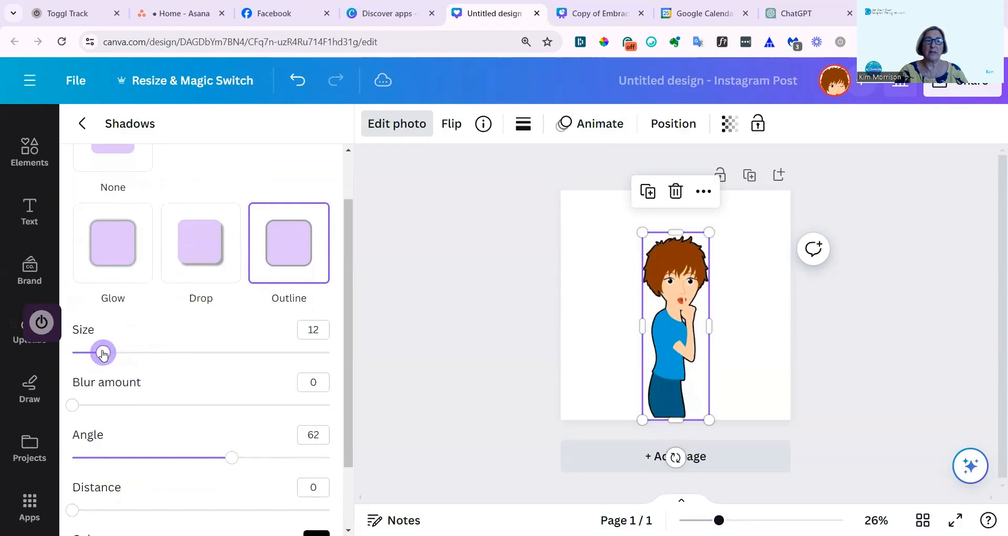
pyautogui.moveTo(103, 352); pyautogui.dragTo(98, 267)
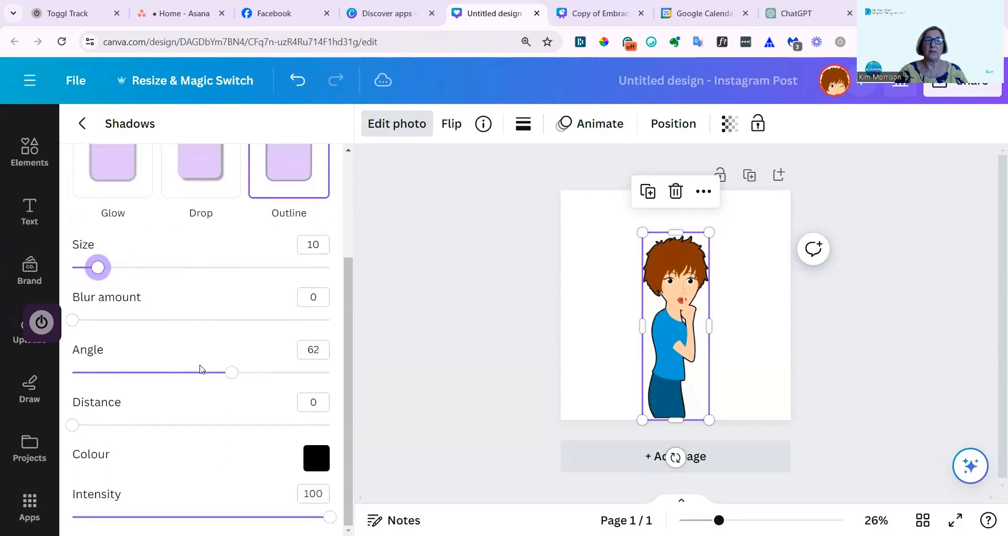
pyautogui.click(289, 168)
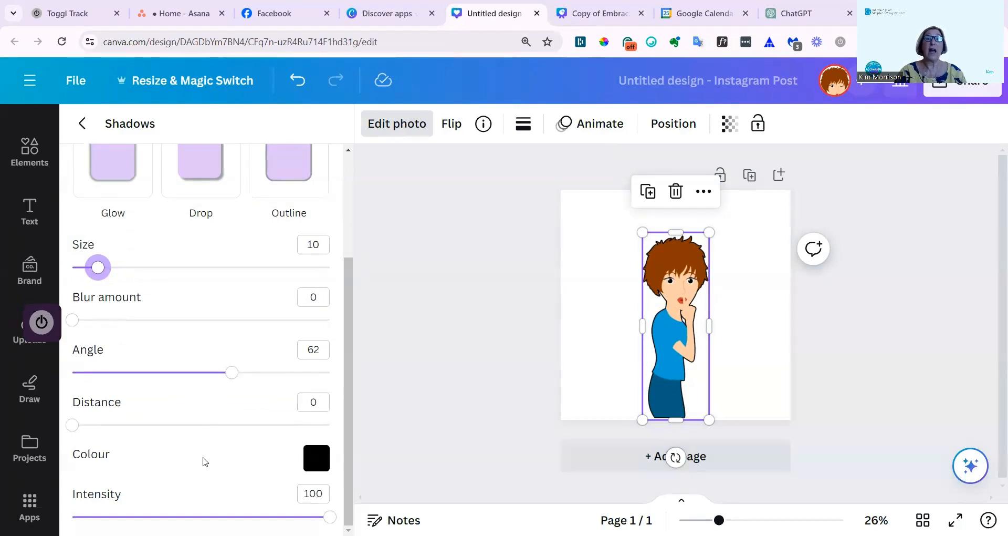
pyautogui.moveTo(466, 293)
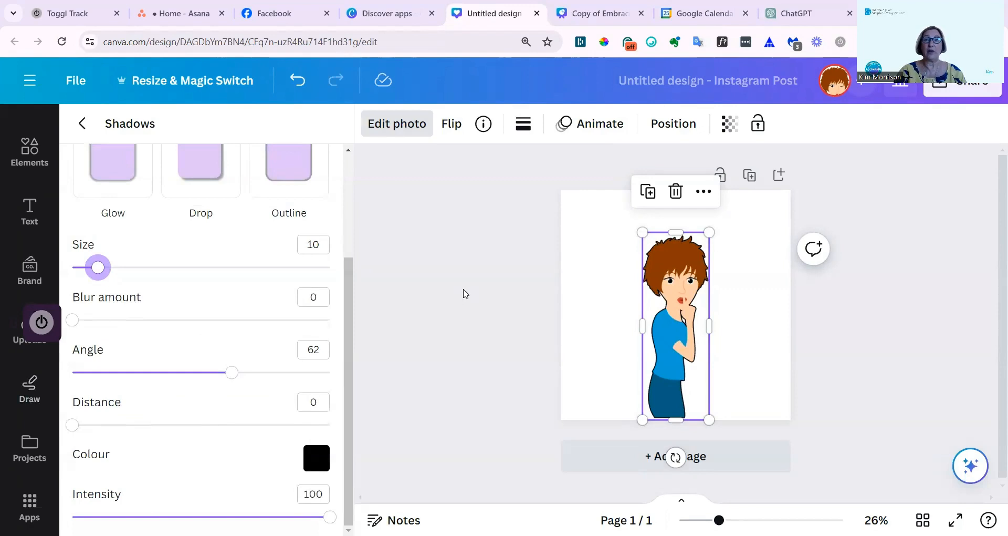